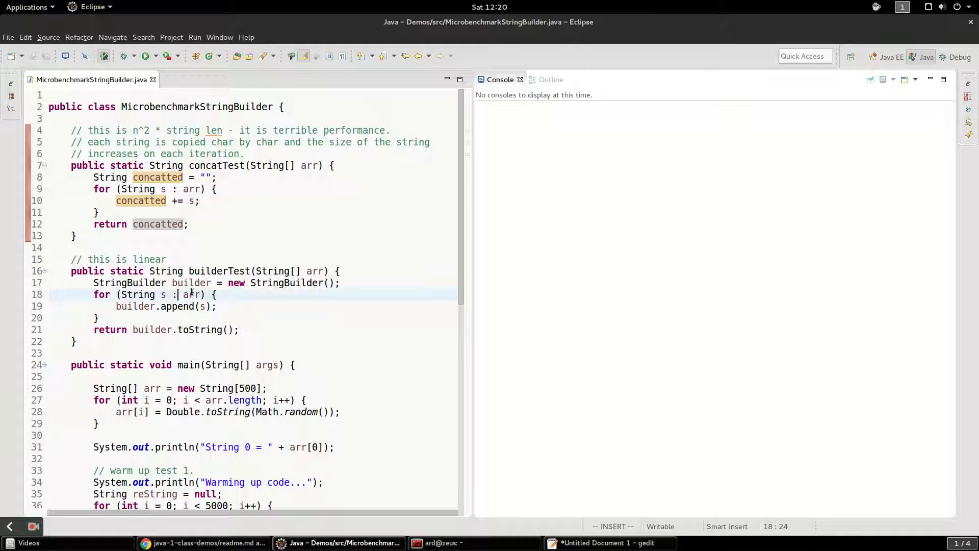
Step: Review the MicrobenchmarkStringBuilder run configuration (with -XX:+PrintCompilation) and close it unchanged
{"action": "left_click", "coordinate": [150, 259]}
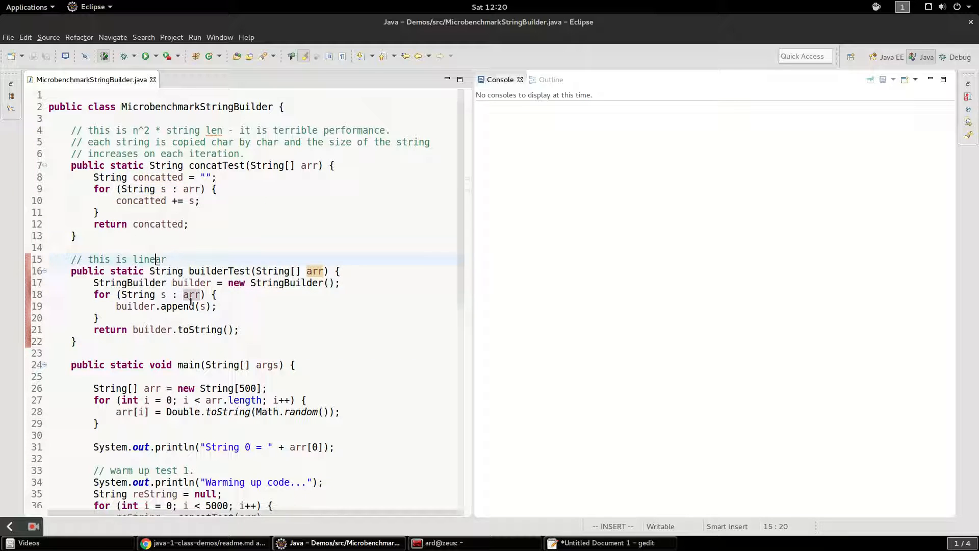
{"action": "scroll", "scroll_direction": "down", "scroll_amount": 3}
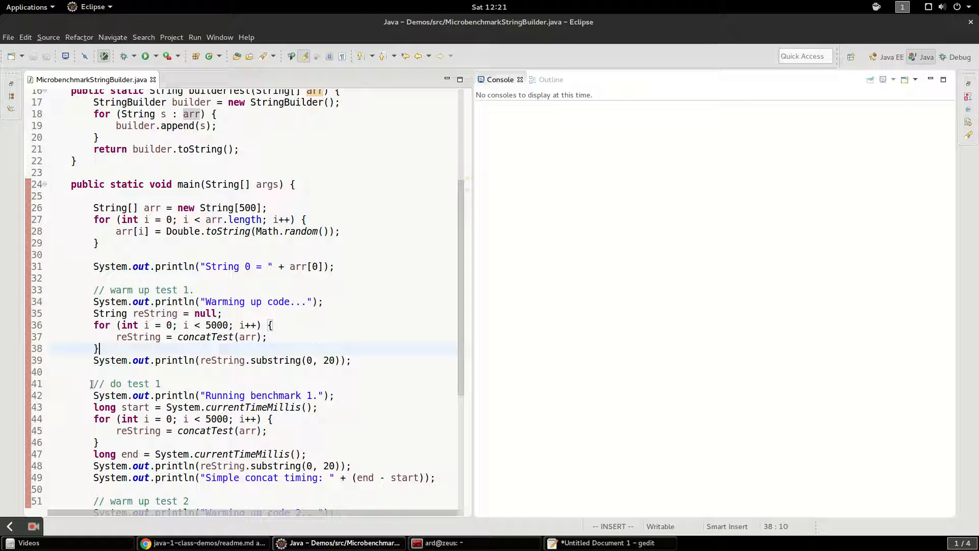
{"action": "scroll", "scroll_direction": "down", "scroll_amount": 3}
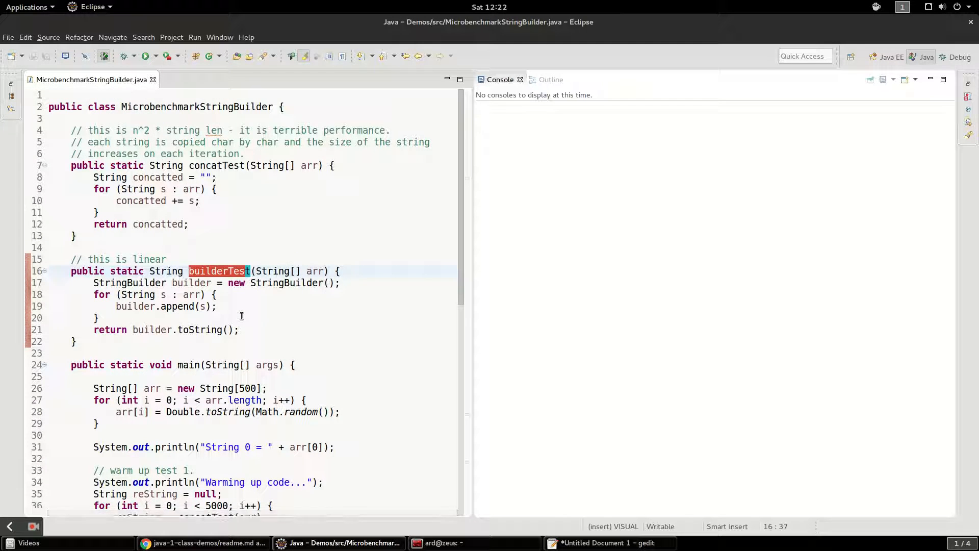
{"action": "left_click", "coordinate": [142, 56]}
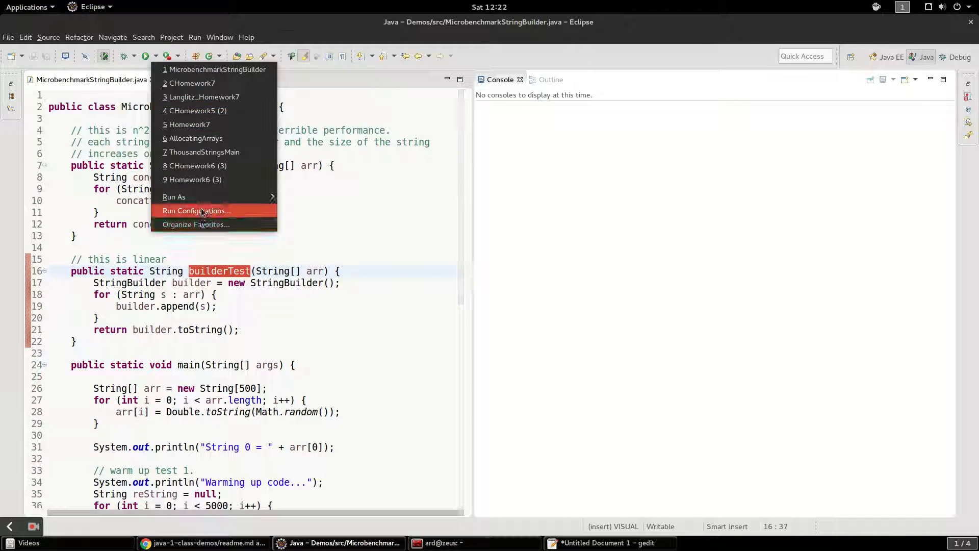
{"action": "left_click", "coordinate": [196, 210]}
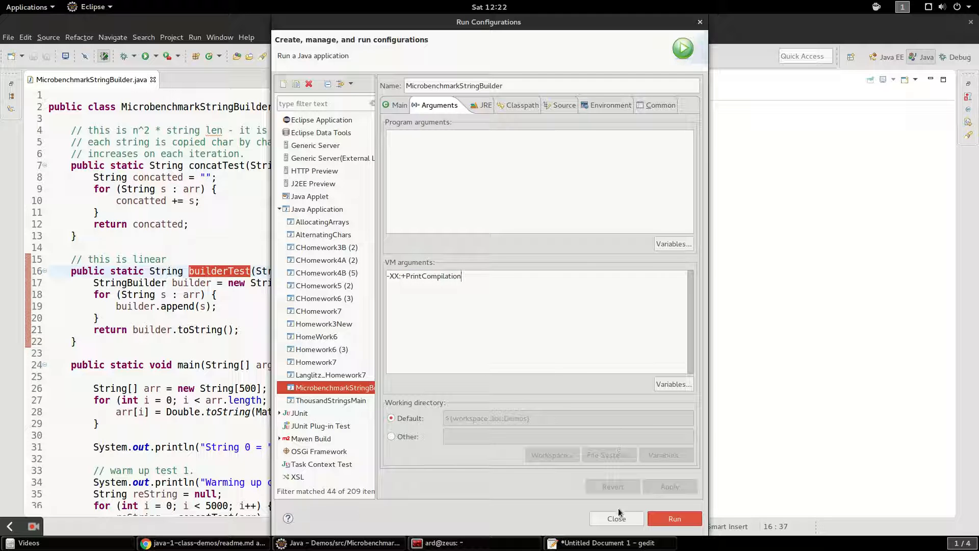
{"action": "left_click", "coordinate": [616, 518]}
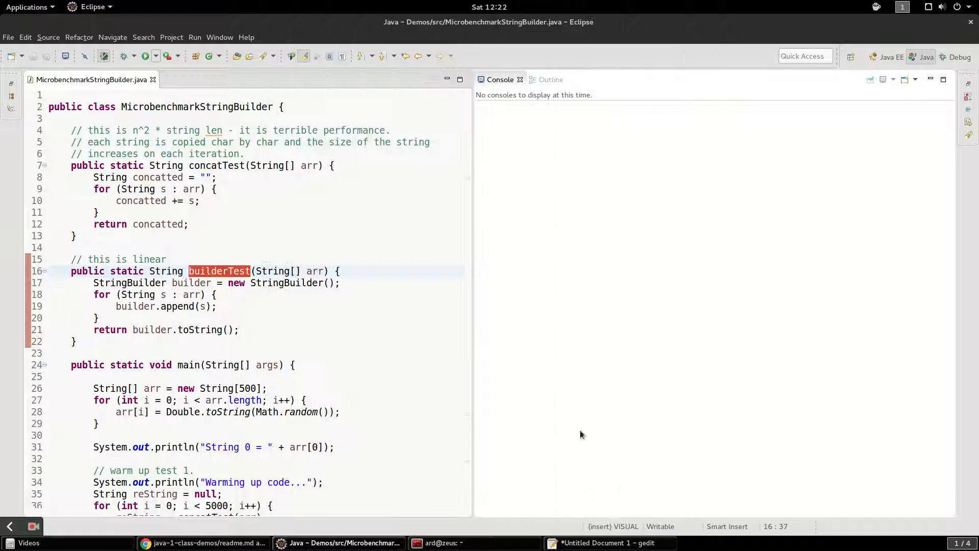
{"action": "scroll", "scroll_direction": "down", "scroll_amount": 3}
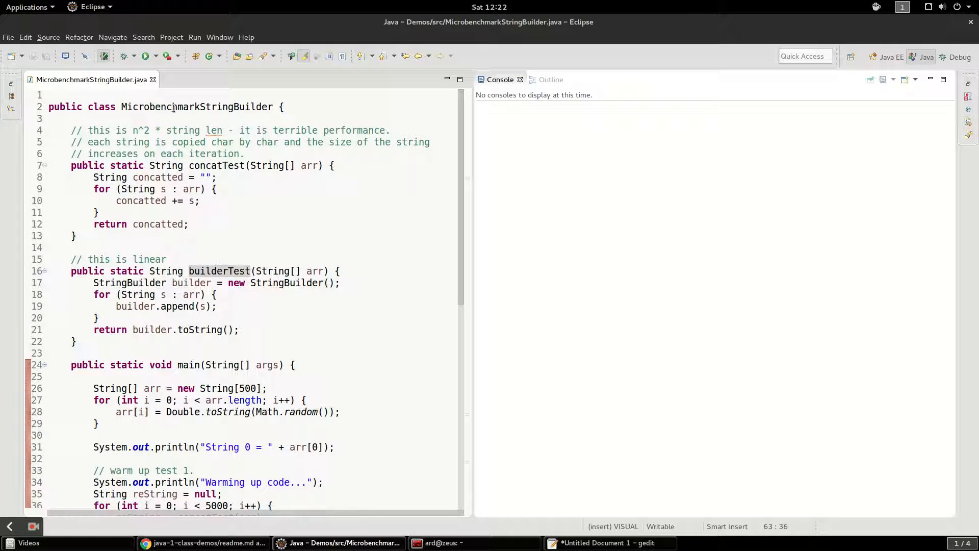
Step: Run the microbenchmark and highlight concat timing 7799 and builder timing 46 among the JIT compilation logs
{"action": "left_click", "coordinate": [146, 56]}
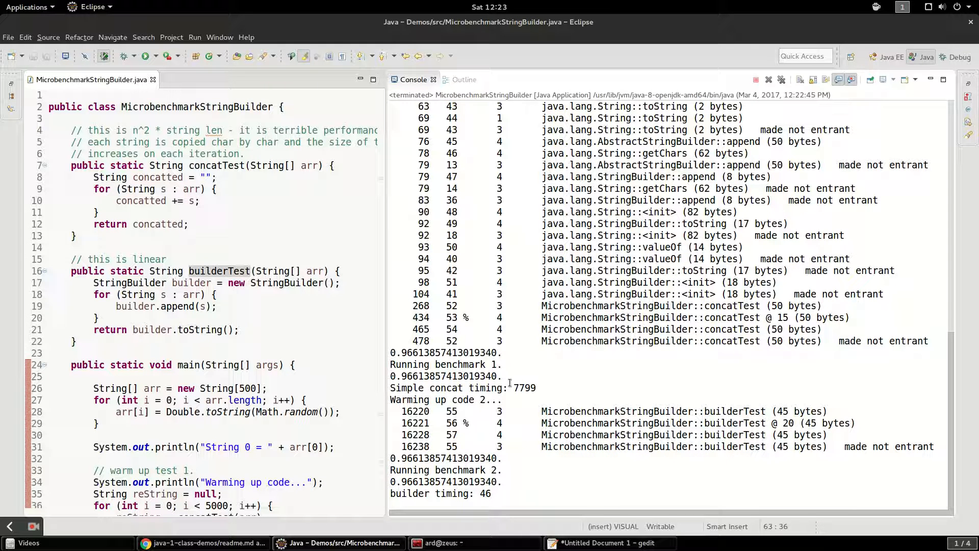
{"action": "left_click_drag", "start_coordinate": [390, 352], "coordinate": [534, 388]}
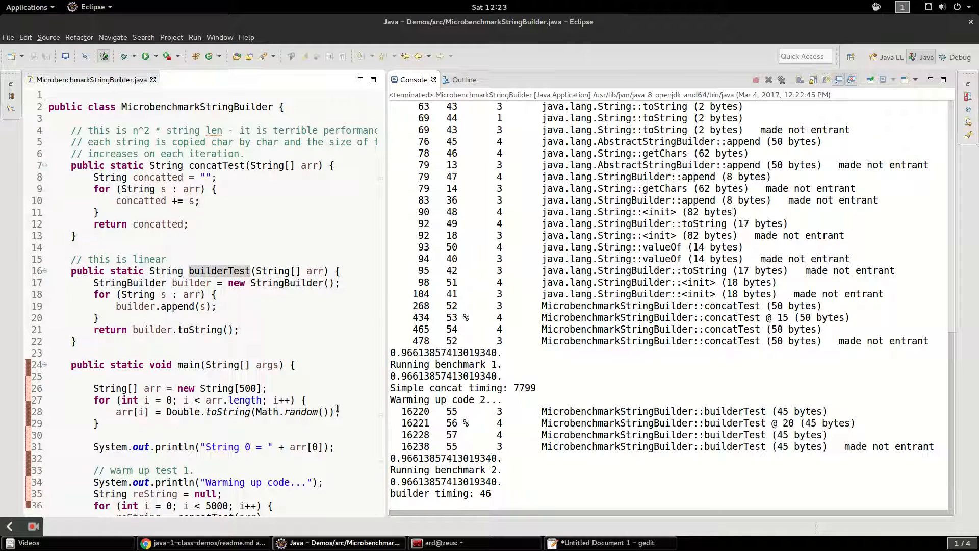
{"action": "scroll", "scroll_direction": "down", "scroll_amount": 3}
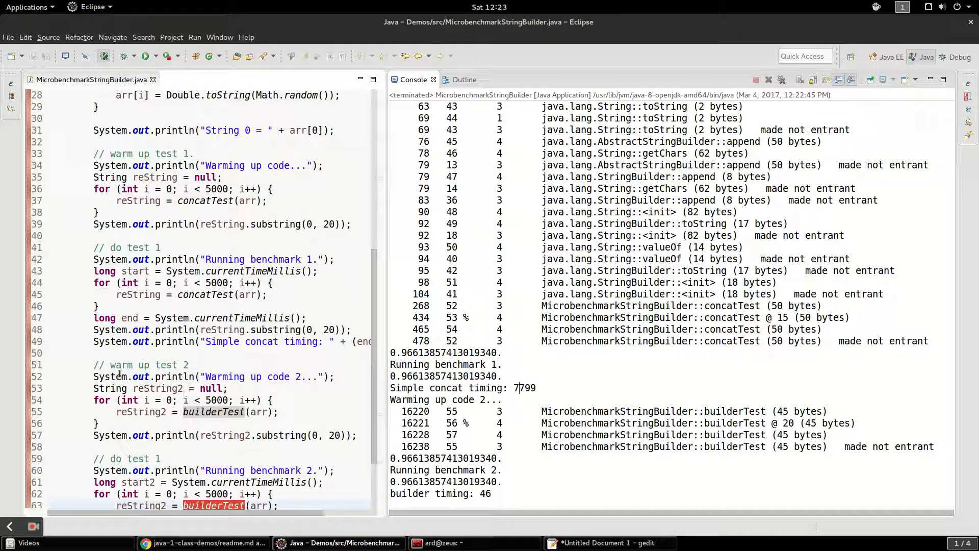
{"action": "left_click", "coordinate": [336, 376]}
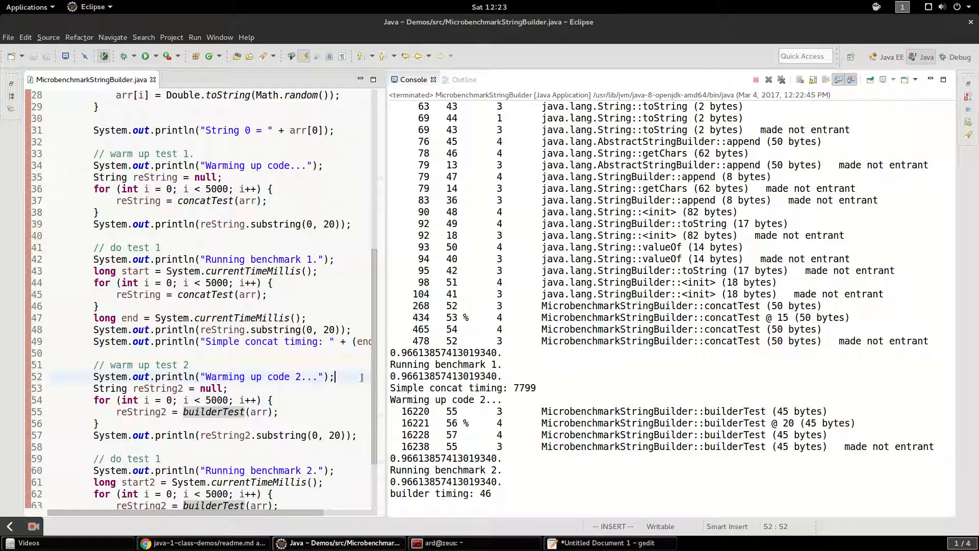
{"action": "double_click", "coordinate": [734, 411]}
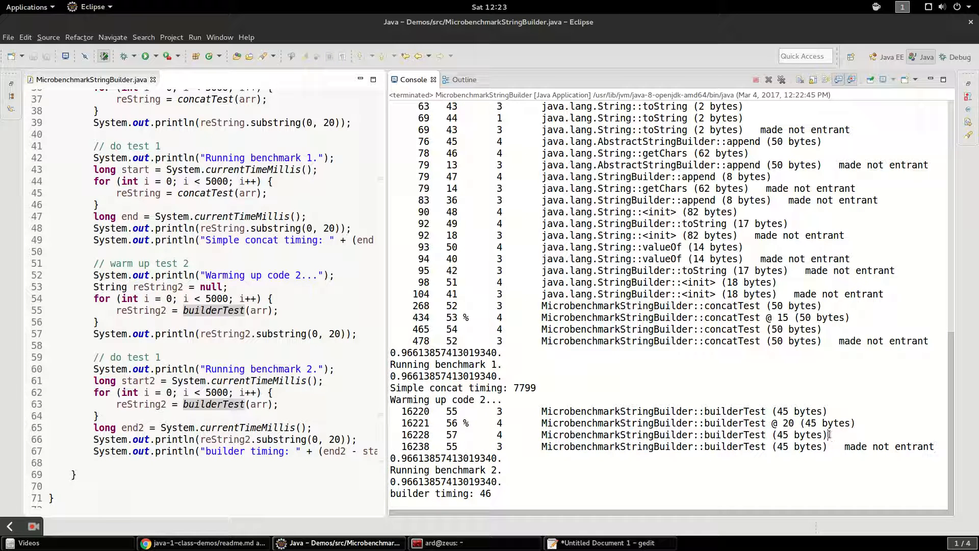
{"action": "left_click_drag", "start_coordinate": [415, 422], "coordinate": [823, 434]}
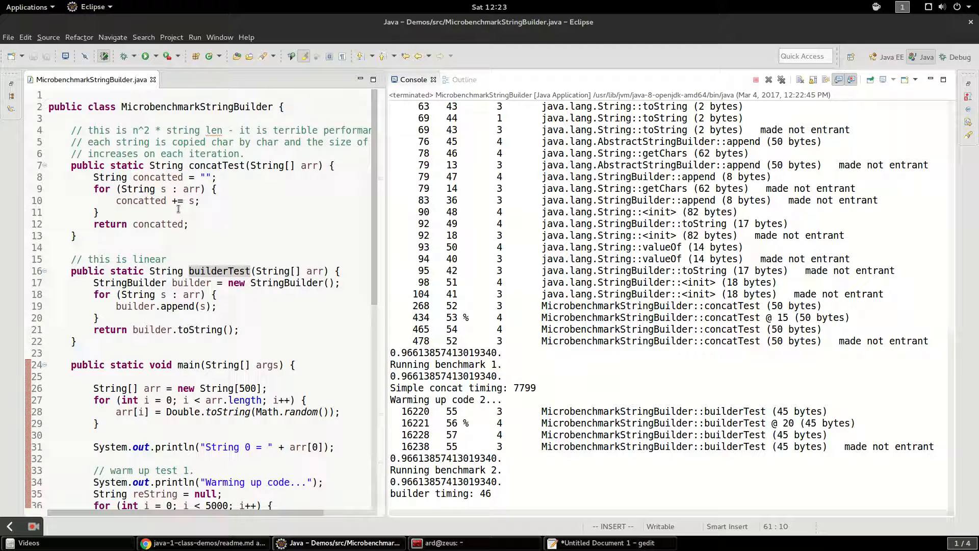
{"action": "left_click", "coordinate": [155, 130]}
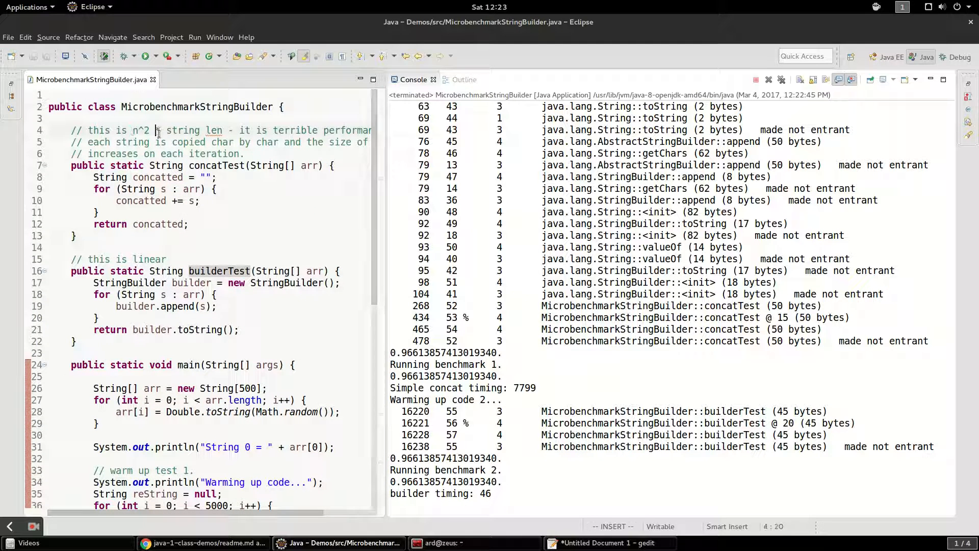
{"action": "double_click", "coordinate": [523, 387]}
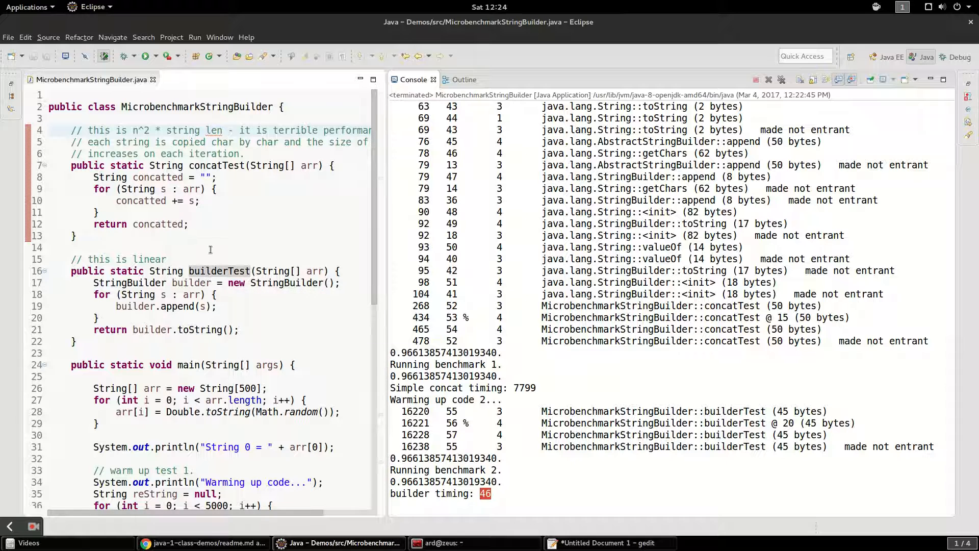
{"action": "right_click", "coordinate": [182, 258]}
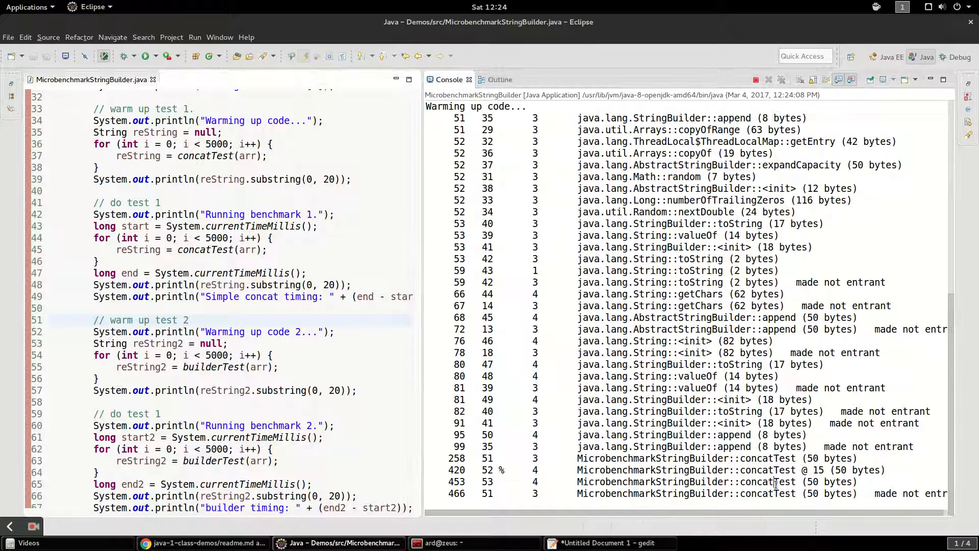
Step: Rerun the benchmark to get fresh compilation logs and new concat/builder timings
{"action": "double_click", "coordinate": [767, 482]}
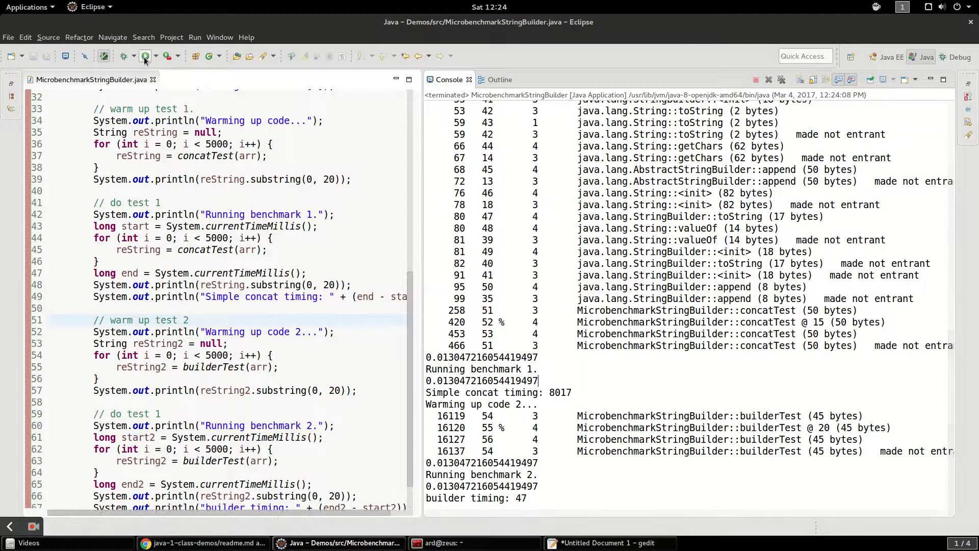
{"action": "left_click", "coordinate": [143, 56]}
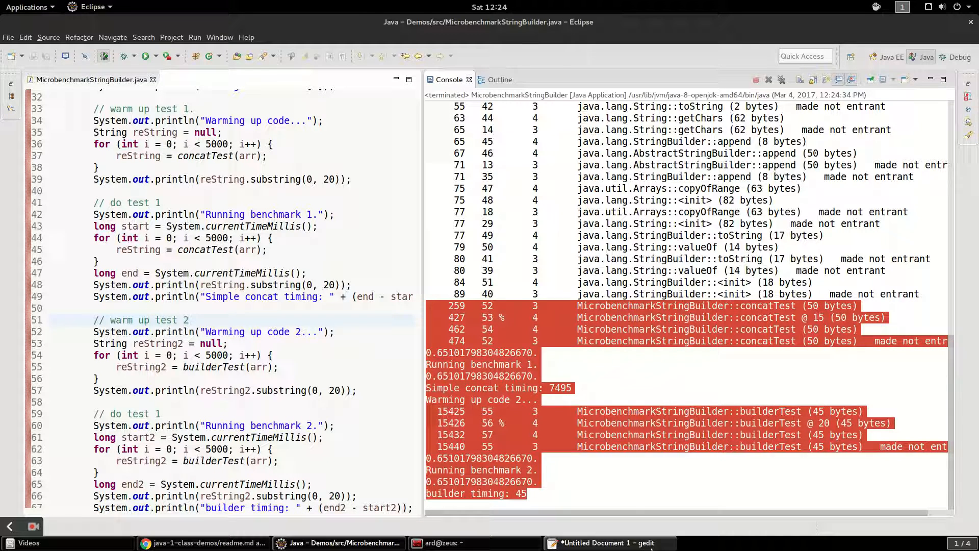
Step: Paste the latest benchmark output ending with builder timing 45 into Untitled Document 1 in gedit
{"action": "left_click", "coordinate": [604, 542]}
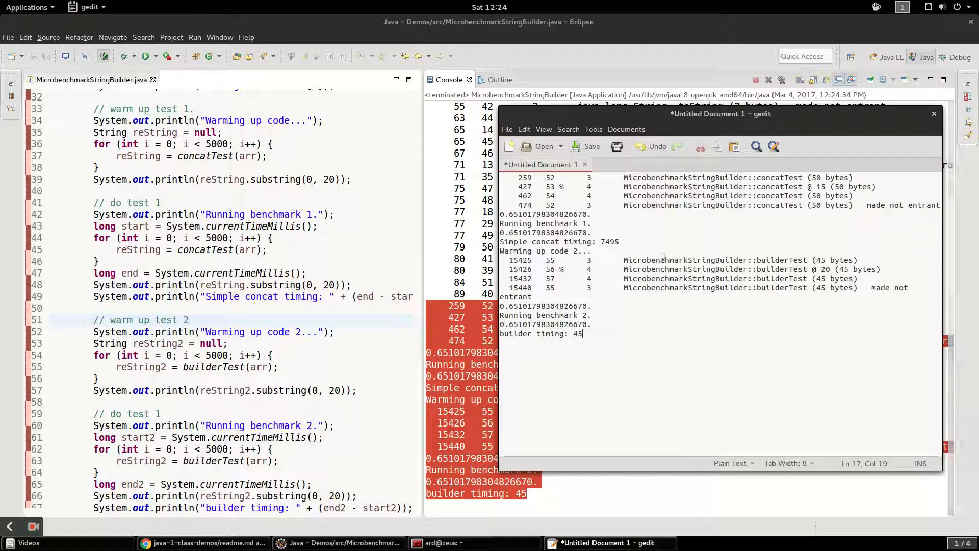
{"action": "double_click", "coordinate": [607, 242]}
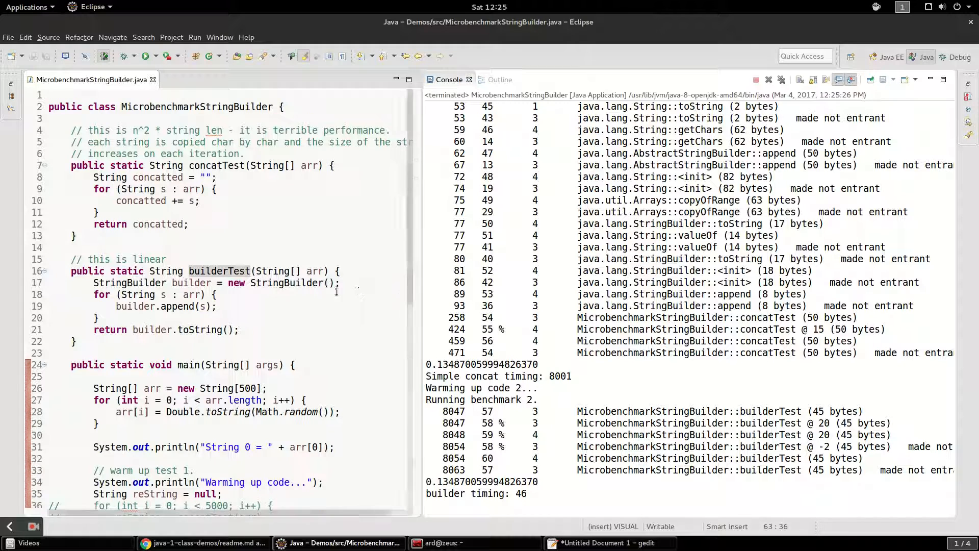
Step: Select the concatTest method name in main after the no-warm-up run (concat 8001, builder 46)
{"action": "left_click", "coordinate": [205, 165]}
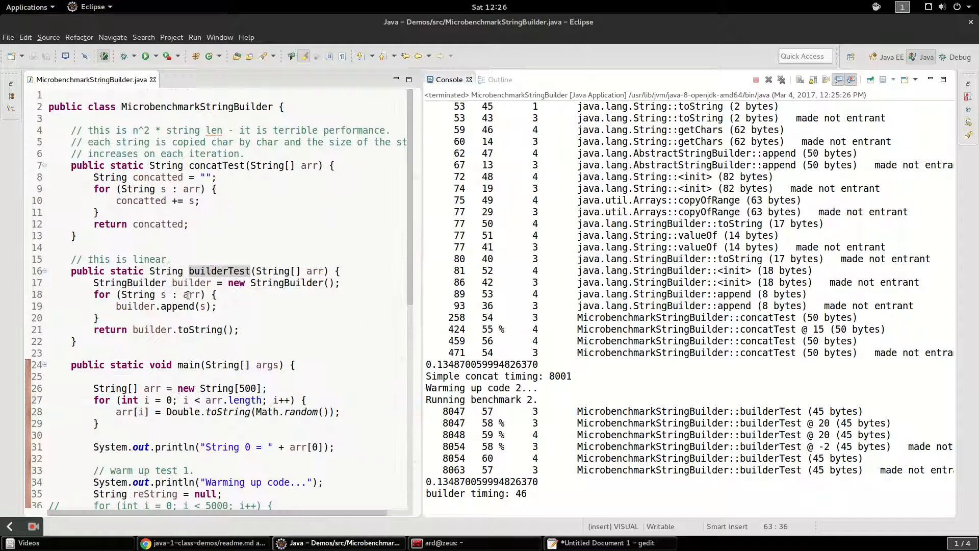
{"action": "double_click", "coordinate": [215, 165]}
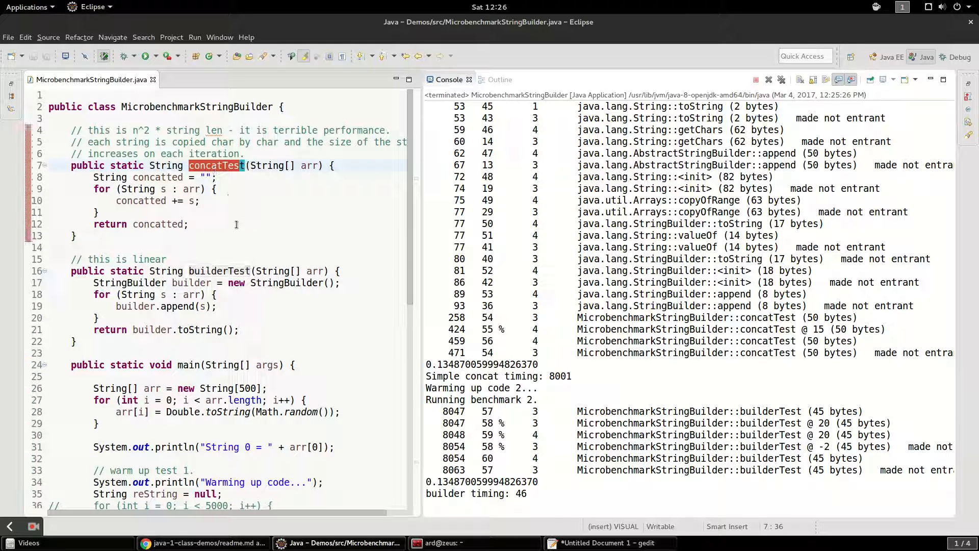